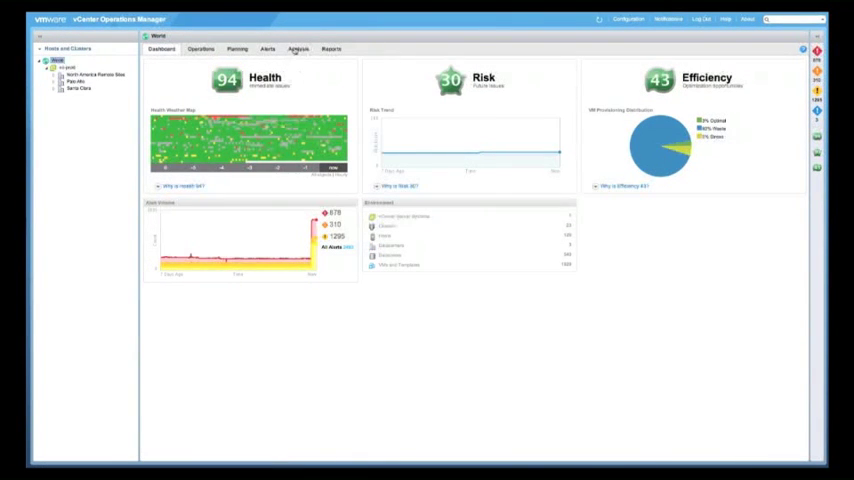
Step: Open the Analysis tab to reach the Heat Map Gallery
left_click(298, 49)
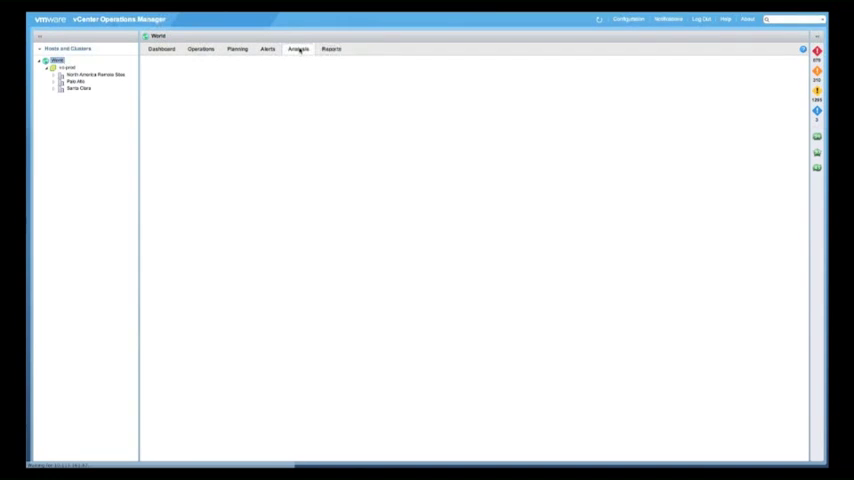
left_click(298, 49)
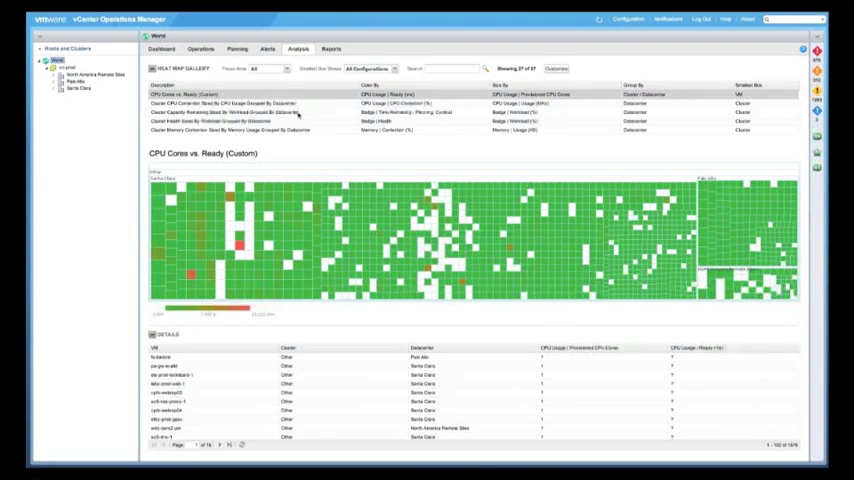
mouse_move(285, 112)
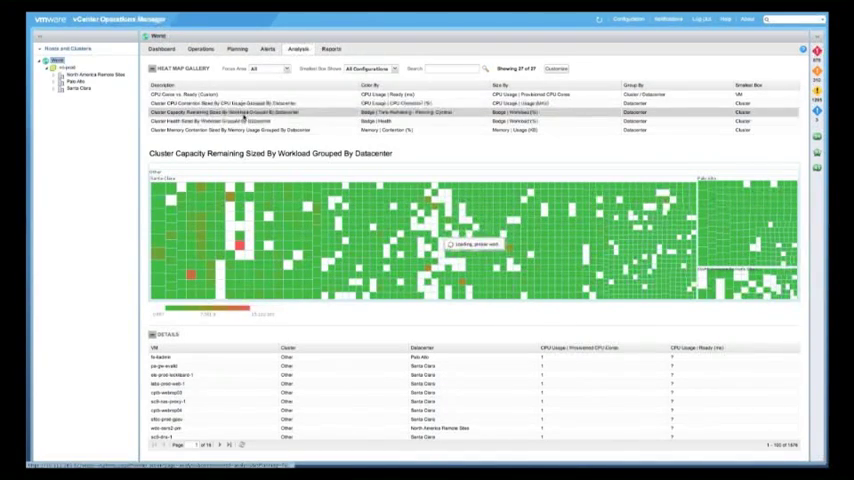
Step: Select the Cluster Capacity Remaining Sized By Workload Grouped By Datacenter heat map
left_click(230, 112)
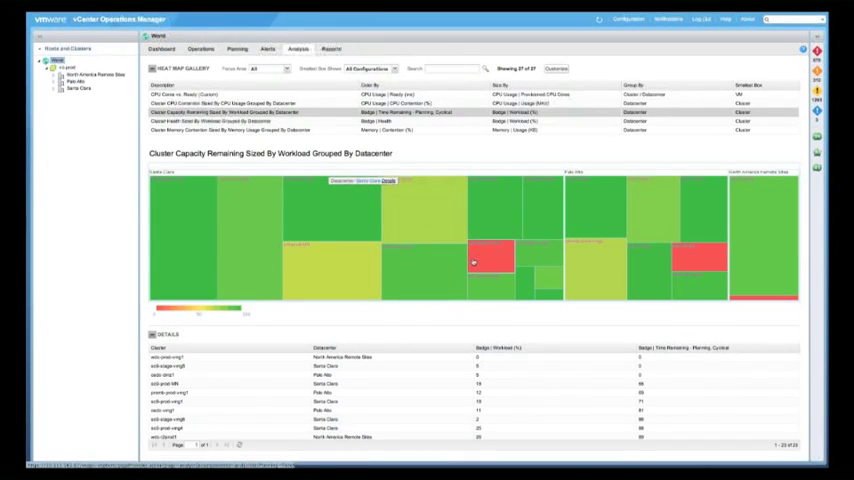
mouse_move(474, 262)
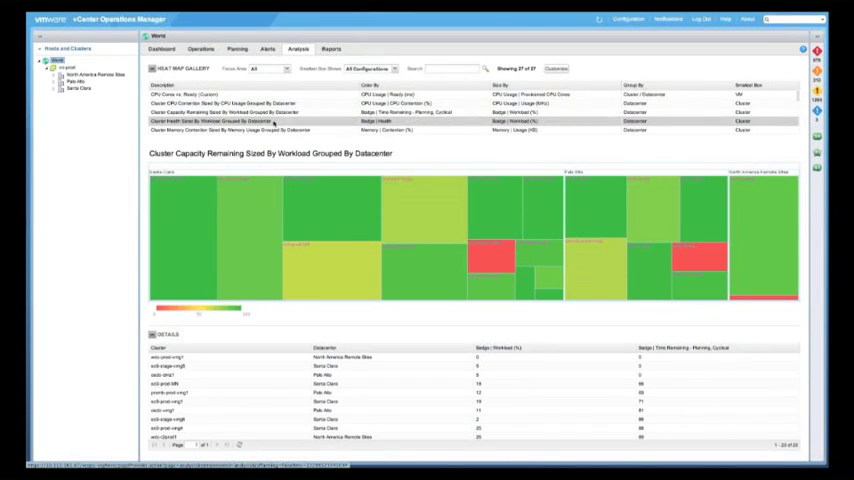
Step: Show the Cluster Health Sized By Workload heat map and open Customize
left_click(222, 121)
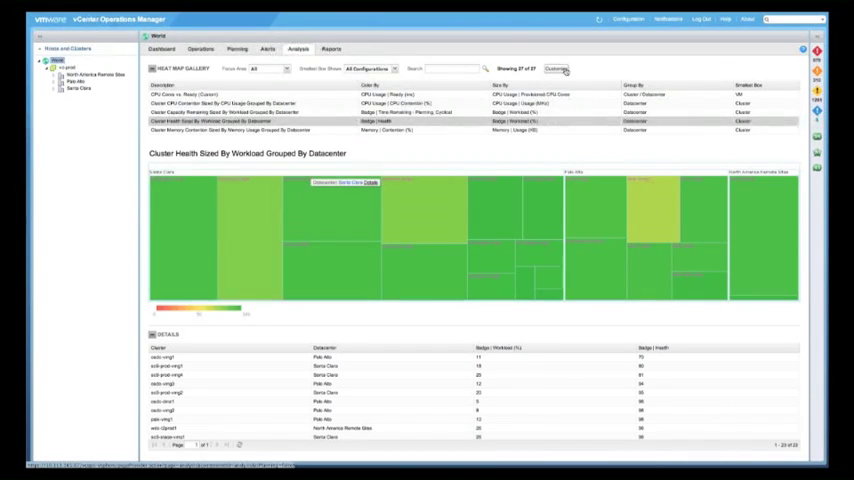
left_click(557, 69)
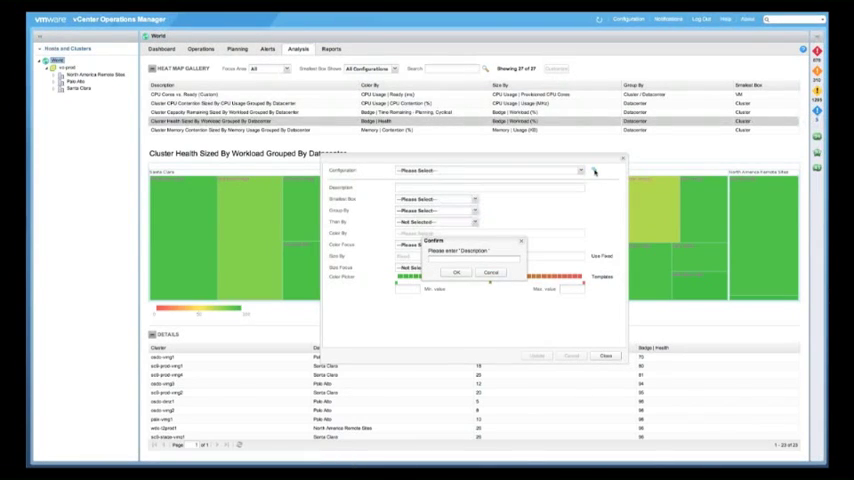
Step: Describe the heat map as 'VM Count Remaining by Host' with hosts as smallest boxes
type("VM Count Remaining by Host")
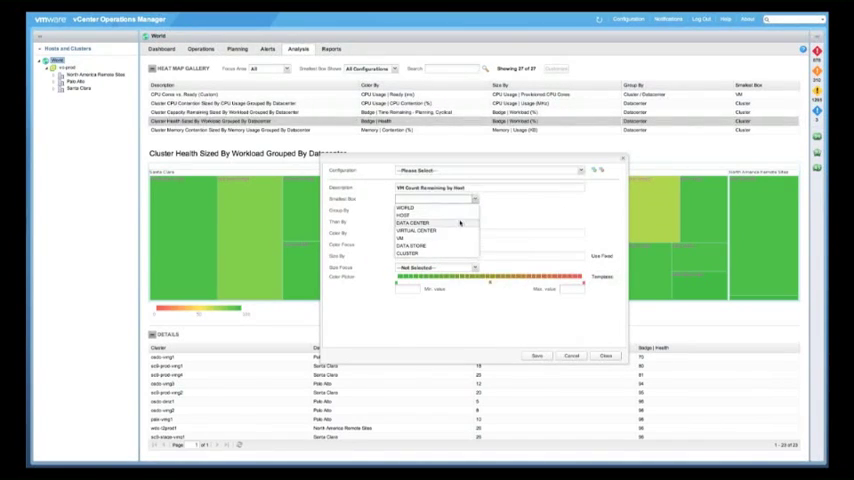
left_click(403, 214)
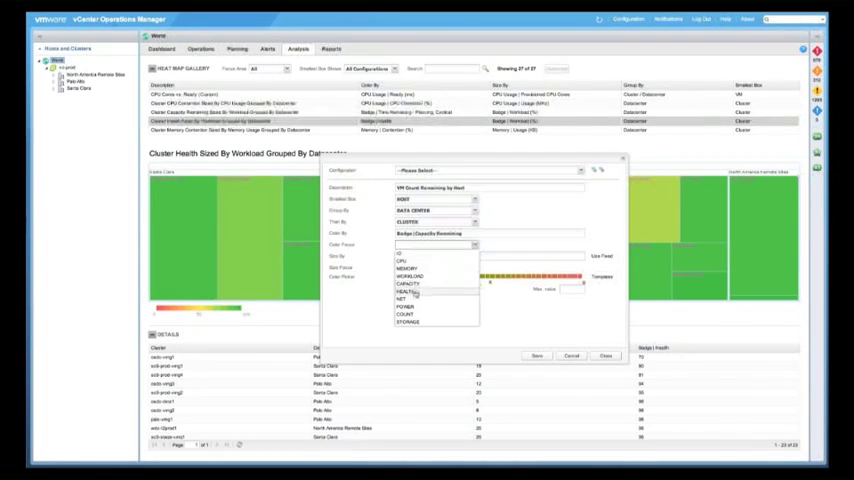
left_click(408, 283)
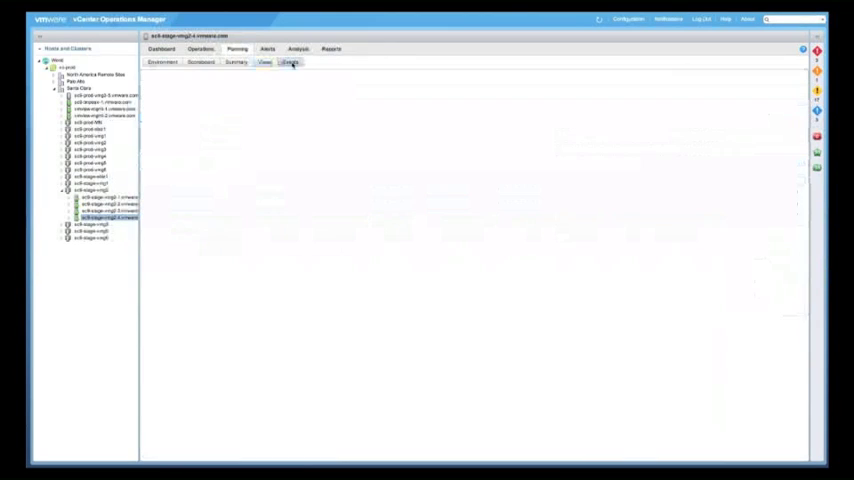
Step: Load the host's Events timeline, then show the staging cluster's change events
left_click(290, 62)
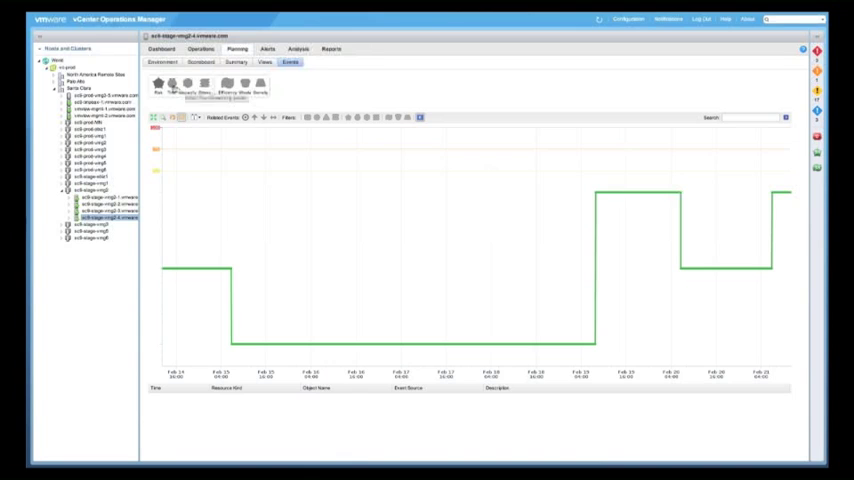
left_click(105, 210)
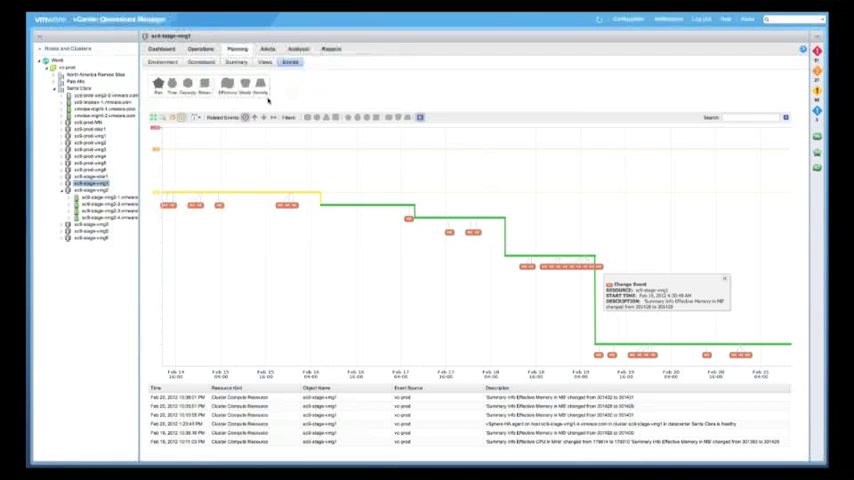
mouse_move(217, 196)
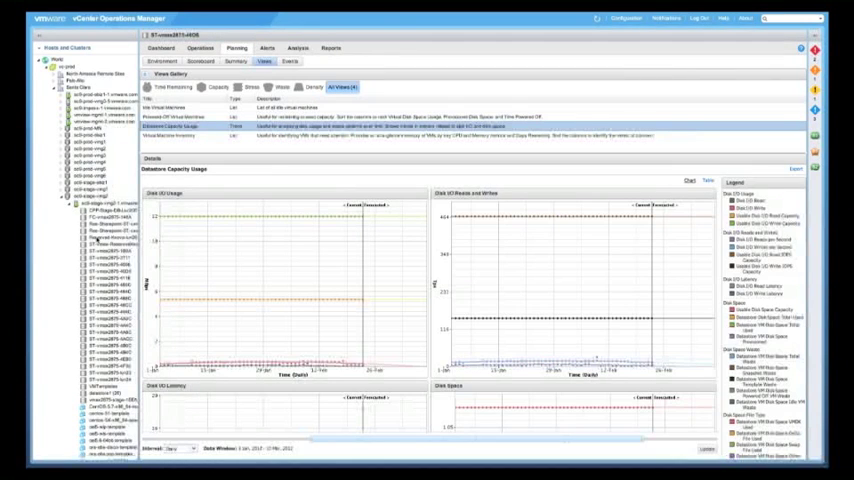
Step: View the Idle Virtual Machines list, then return to Datastore Capacity Usage
left_click(175, 108)
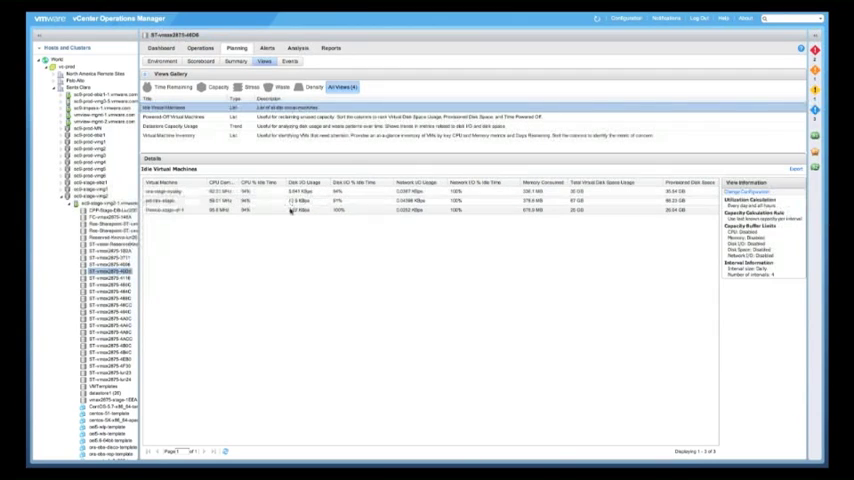
left_click(180, 117)
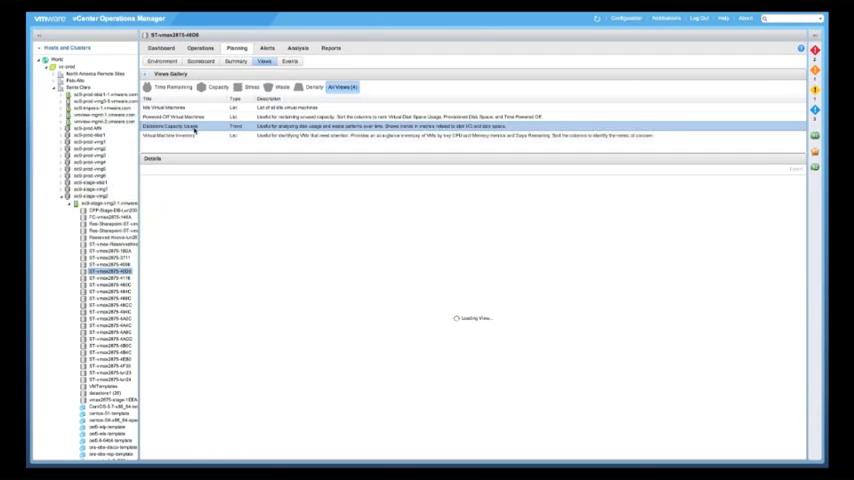
Step: Display the Datastore Capacity Usage Disk I/O and Disk Space trend charts
left_click(190, 135)
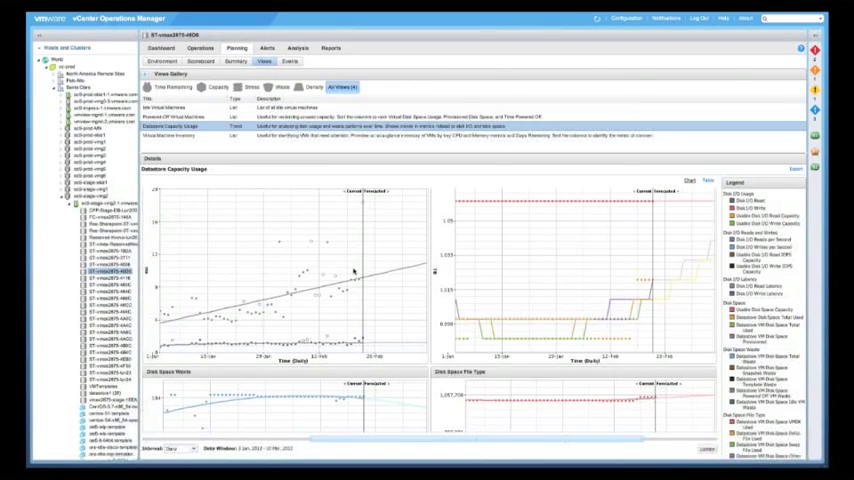
mouse_move(643, 247)
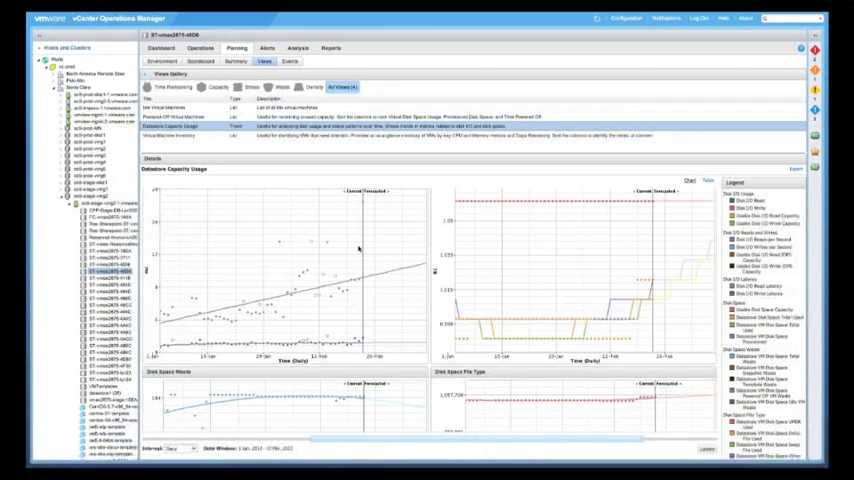
mouse_move(428, 252)
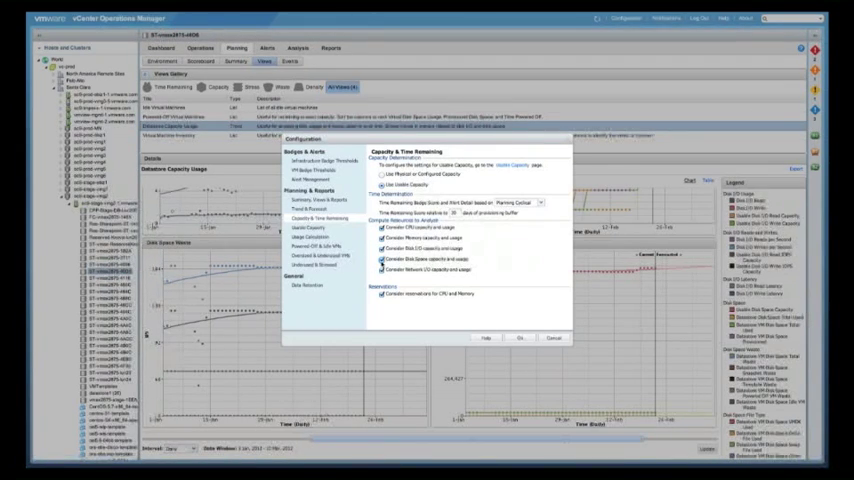
Step: Uncheck 'Consider Disk Space capacity and usage' in Capacity & Time Remaining
left_click(381, 270)
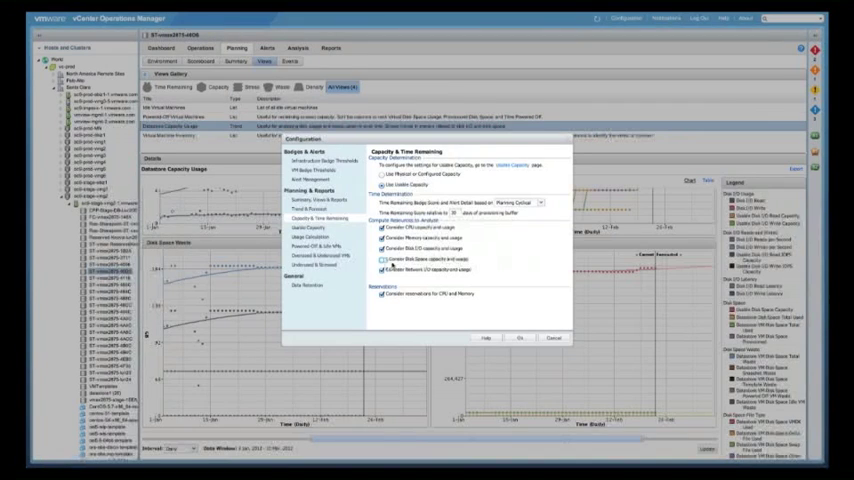